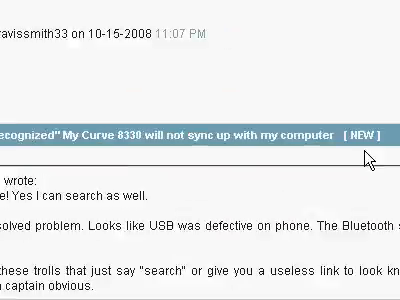
# Step: Fill the registration form's job title 'irriat' and company 'LMC'
pyautogui.scroll(-3)
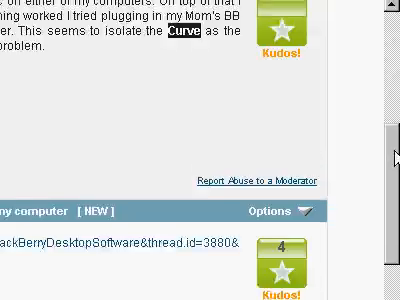
pyautogui.scroll(-3)
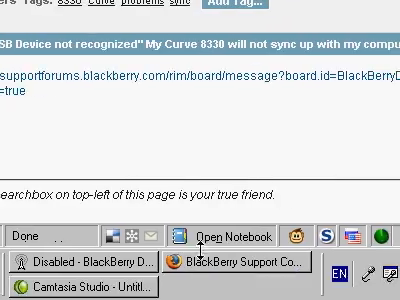
pyautogui.scroll(-3)
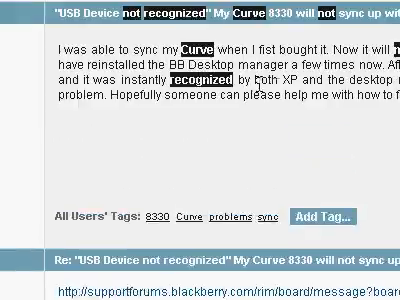
pyautogui.scroll(-3)
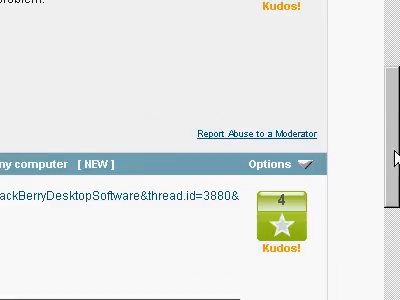
pyautogui.scroll(-3)
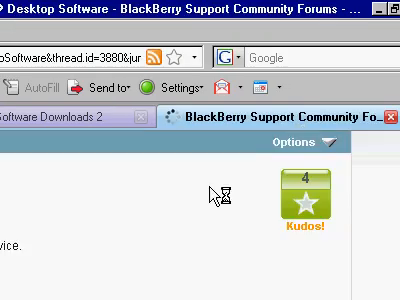
pyautogui.scroll(-3)
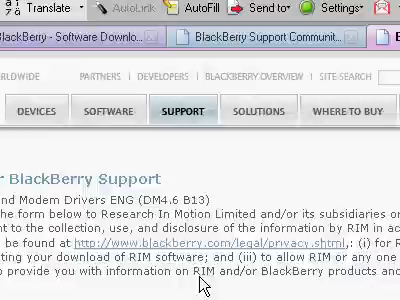
pyautogui.scroll(-3)
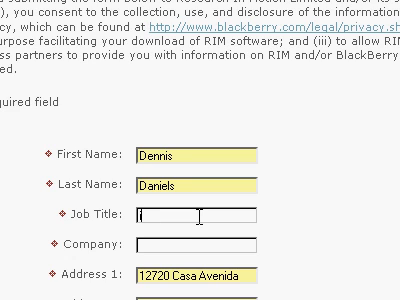
pyautogui.write('irriat')
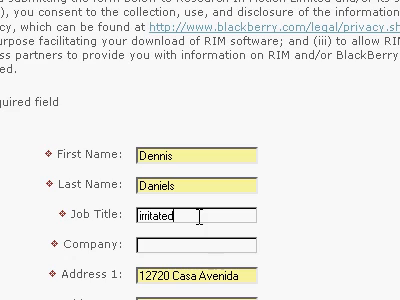
pyautogui.write('LMC')
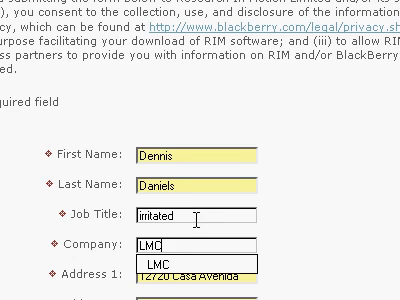
# Step: Choose California as the required State/Prov and resubmit the form
pyautogui.scroll(-3)
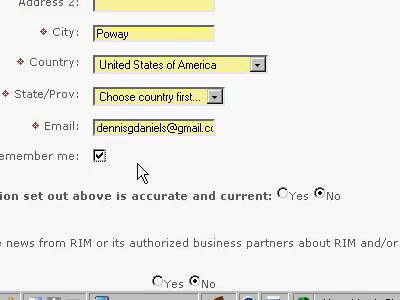
pyautogui.scroll(-3)
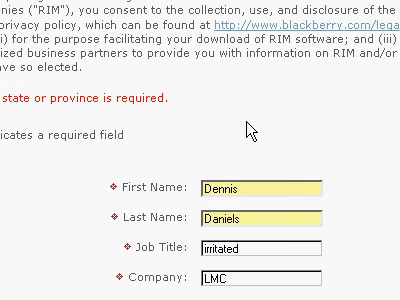
pyautogui.scroll(-3)
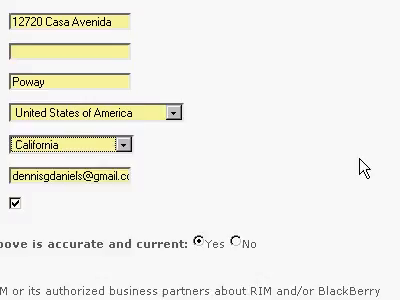
pyautogui.scroll(-3)
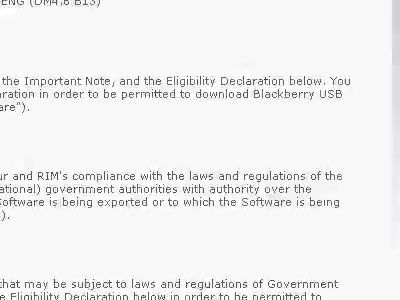
# Step: Scroll through the eligibility terms, select Agree and continue to the next step
pyautogui.scroll(-3)
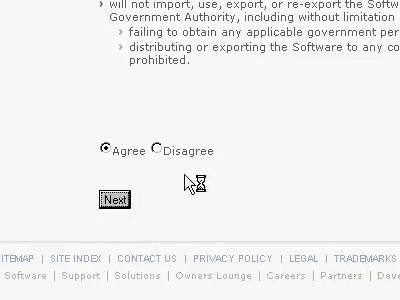
pyautogui.scroll(3)
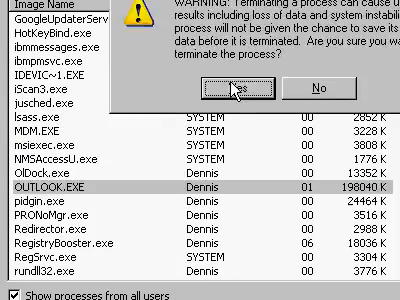
# Step: Confirm ending the leftover process, end another one, and close Task Manager
pyautogui.click(202, 92)
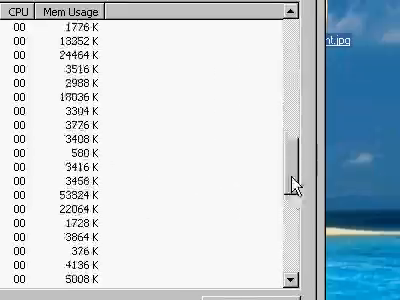
pyautogui.scroll(-3)
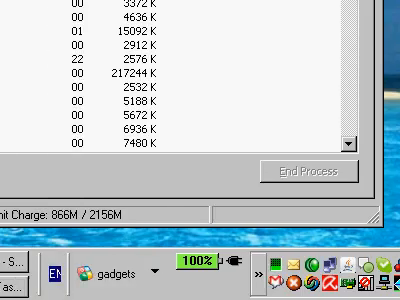
pyautogui.click(22, 262)
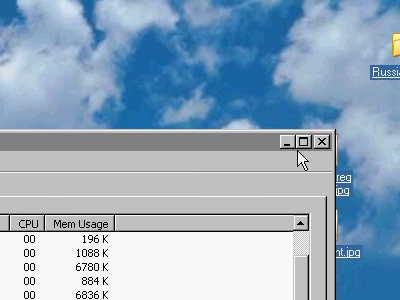
pyautogui.click(314, 142)
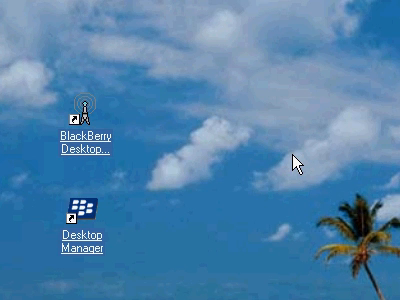
pyautogui.moveTo(296, 160)
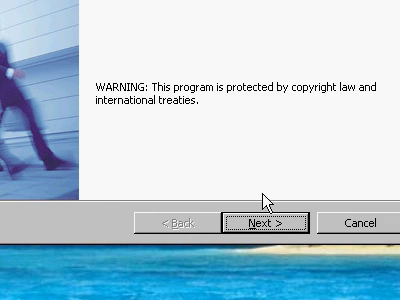
# Step: Advance the installer past the welcome and previous-version pages until installation runs
pyautogui.click(262, 220)
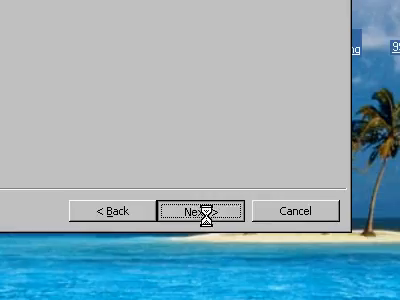
pyautogui.click(204, 212)
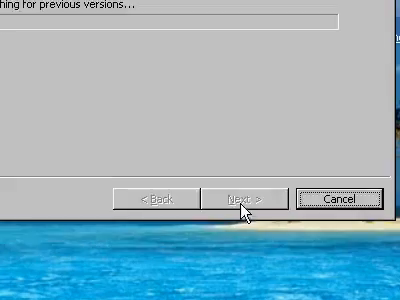
pyautogui.click(238, 198)
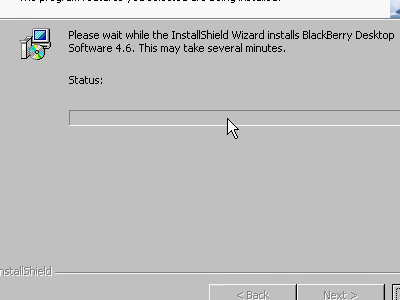
pyautogui.moveTo(246, 140)
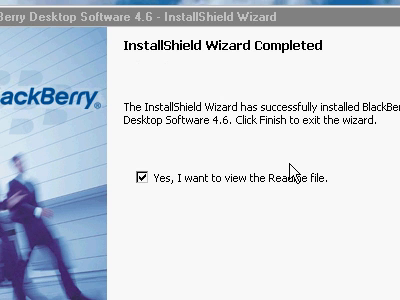
pyautogui.moveTo(292, 172)
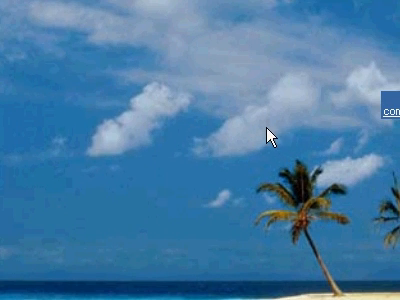
pyautogui.moveTo(248, 120)
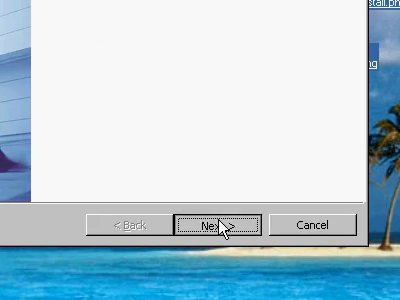
# Step: Advance the maintenance page and confirm Remove so the uninstall progress starts
pyautogui.click(210, 226)
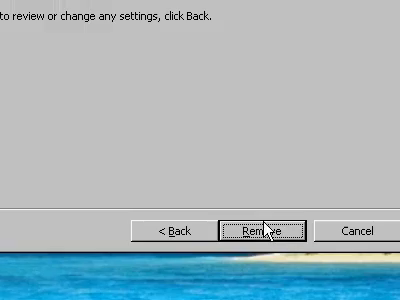
pyautogui.click(258, 230)
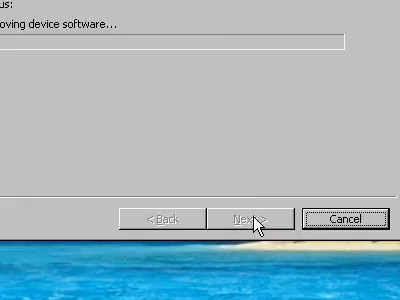
pyautogui.click(230, 220)
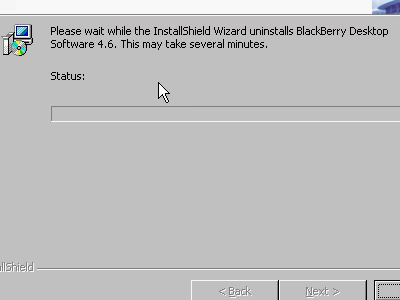